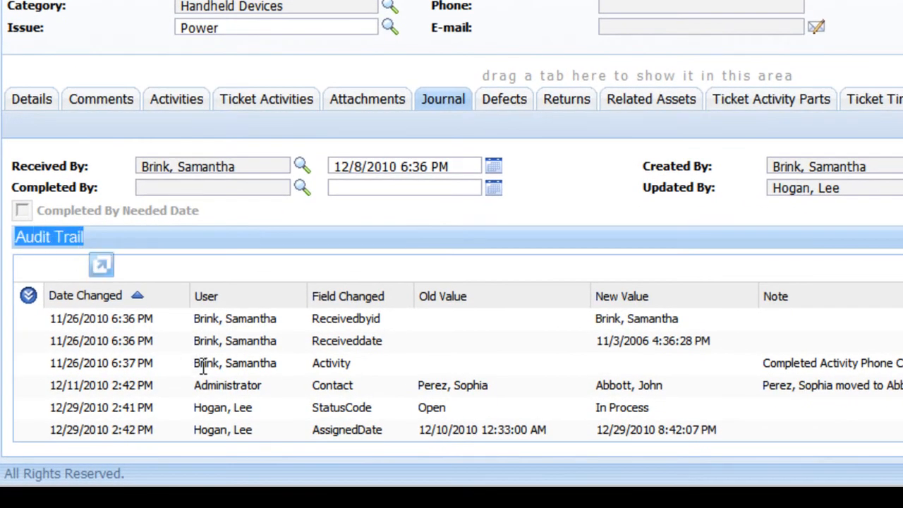
pyautogui.moveTo(198, 341)
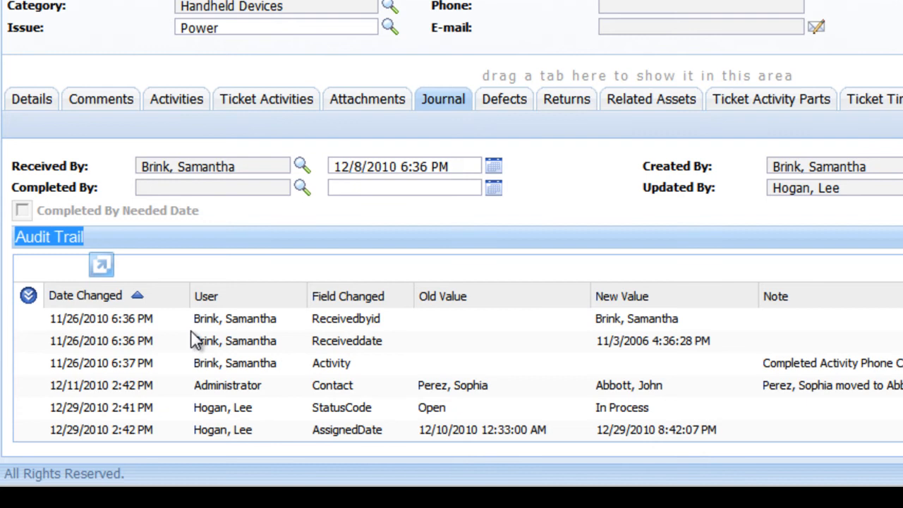
pyautogui.moveTo(194, 331)
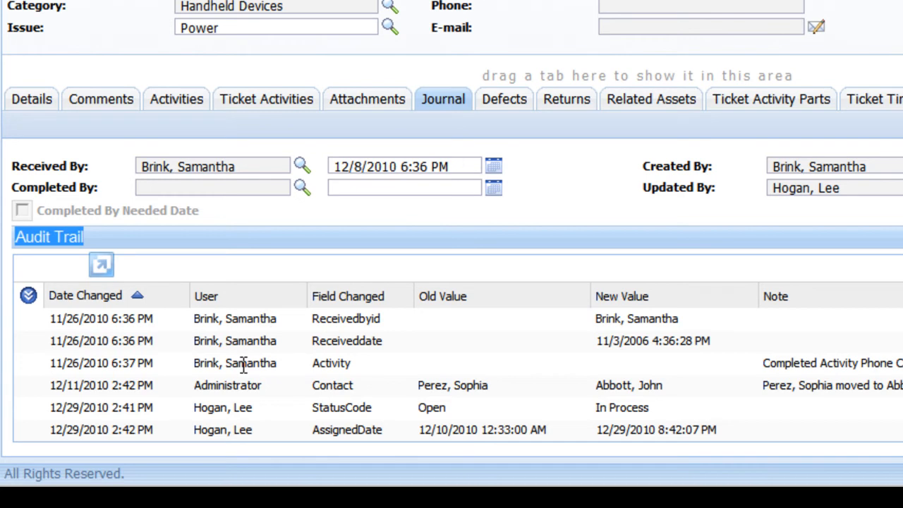
pyautogui.moveTo(775, 371)
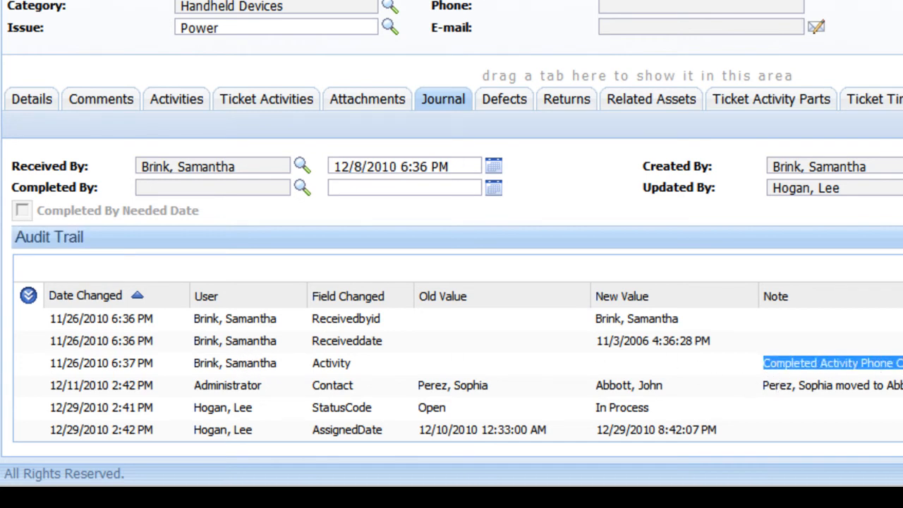
pyautogui.moveTo(684, 385)
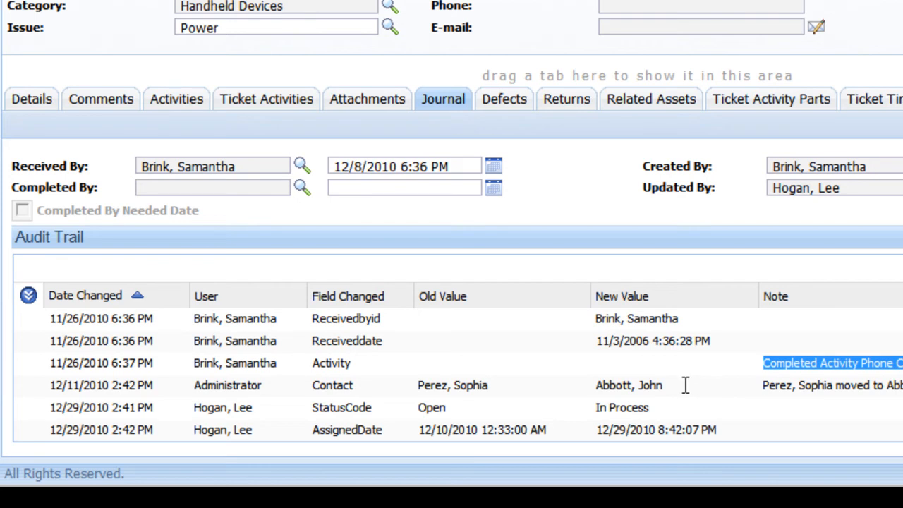
pyautogui.moveTo(82, 393)
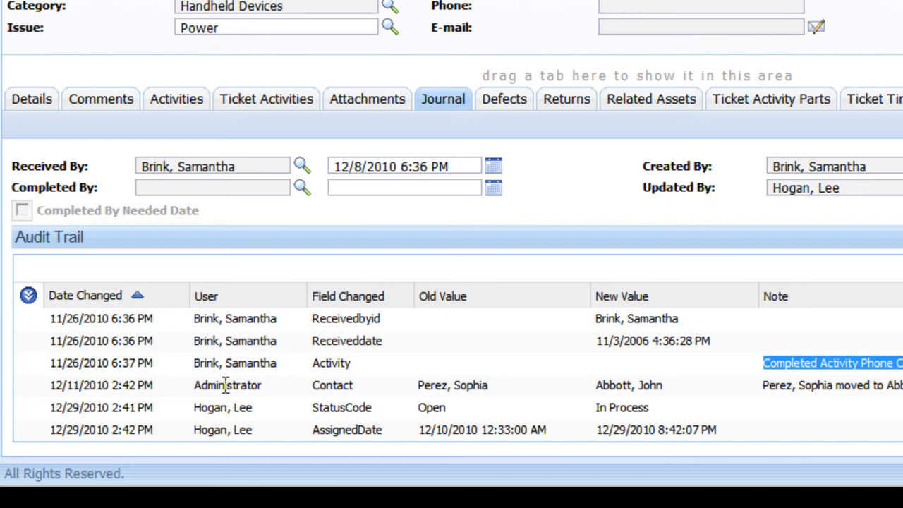
pyautogui.moveTo(464, 380)
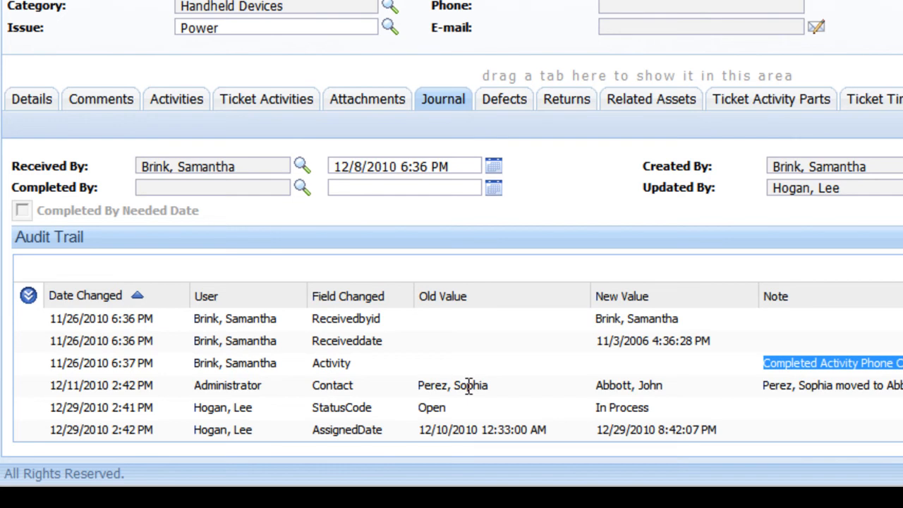
pyautogui.moveTo(223, 419)
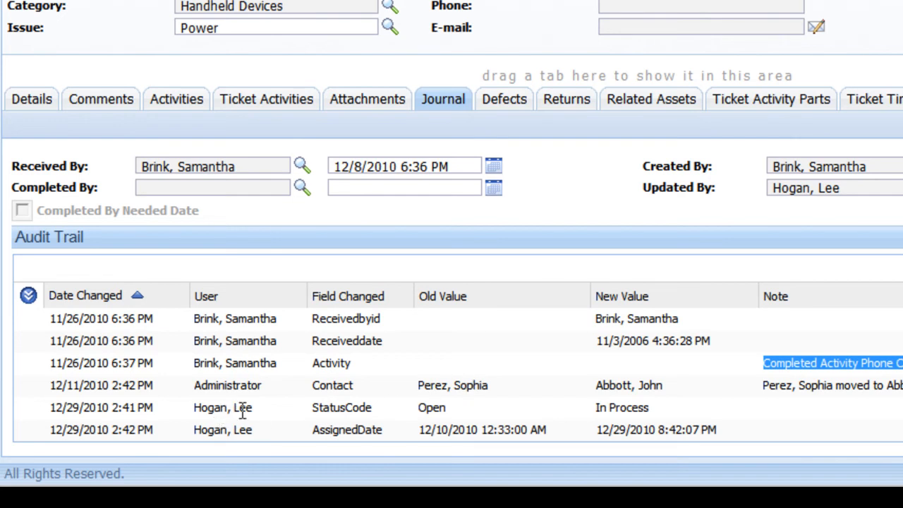
pyautogui.moveTo(423, 407)
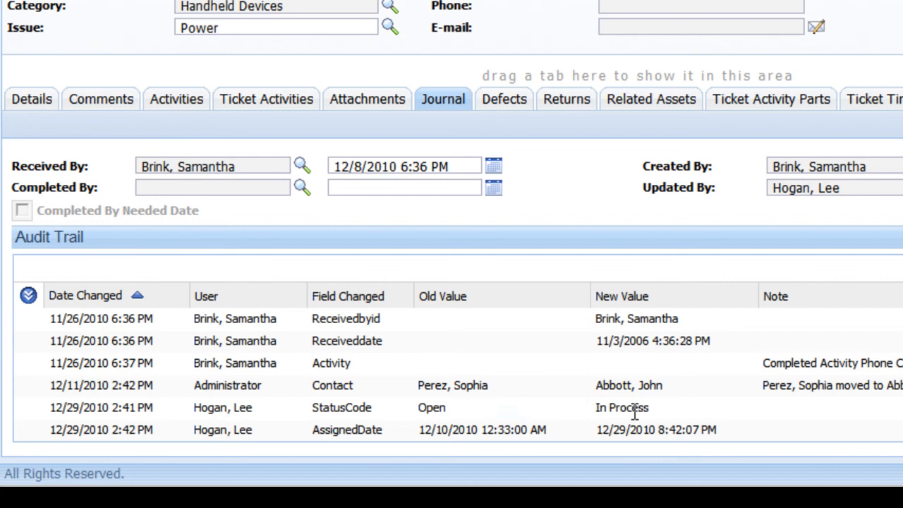
pyautogui.moveTo(654, 407)
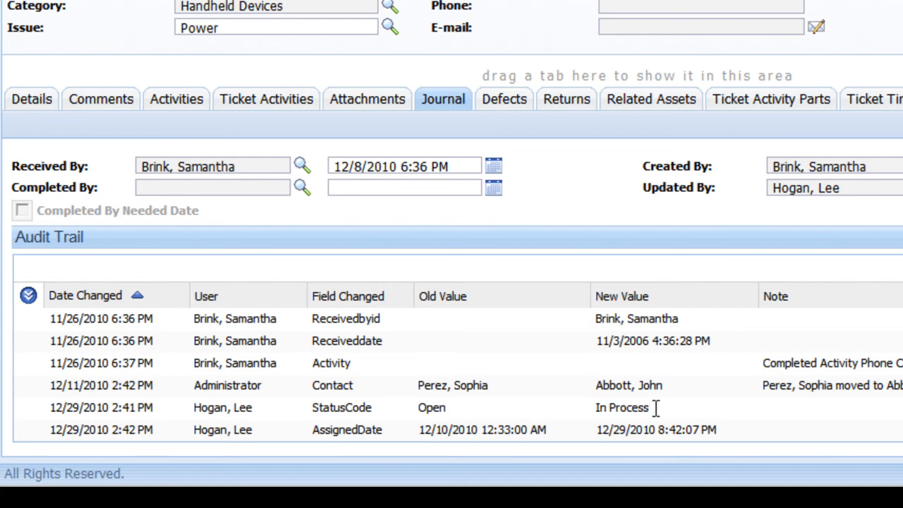
pyautogui.moveTo(452, 408)
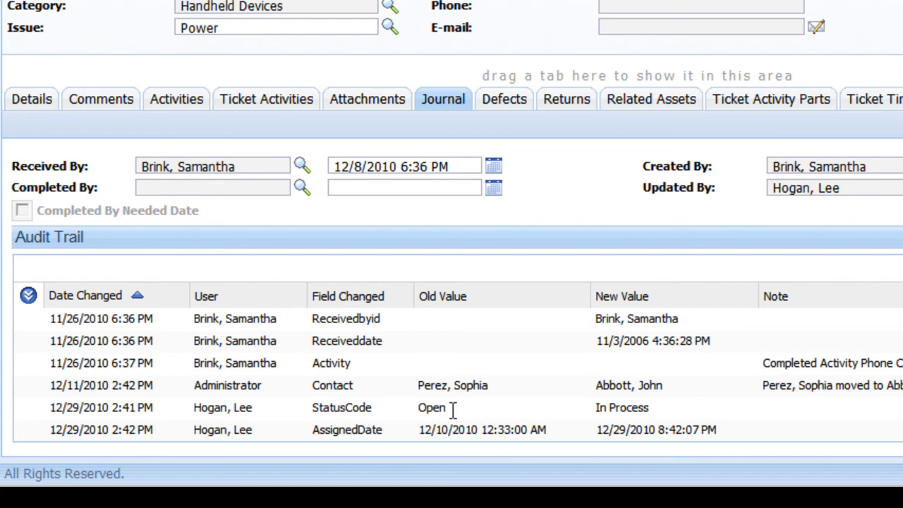